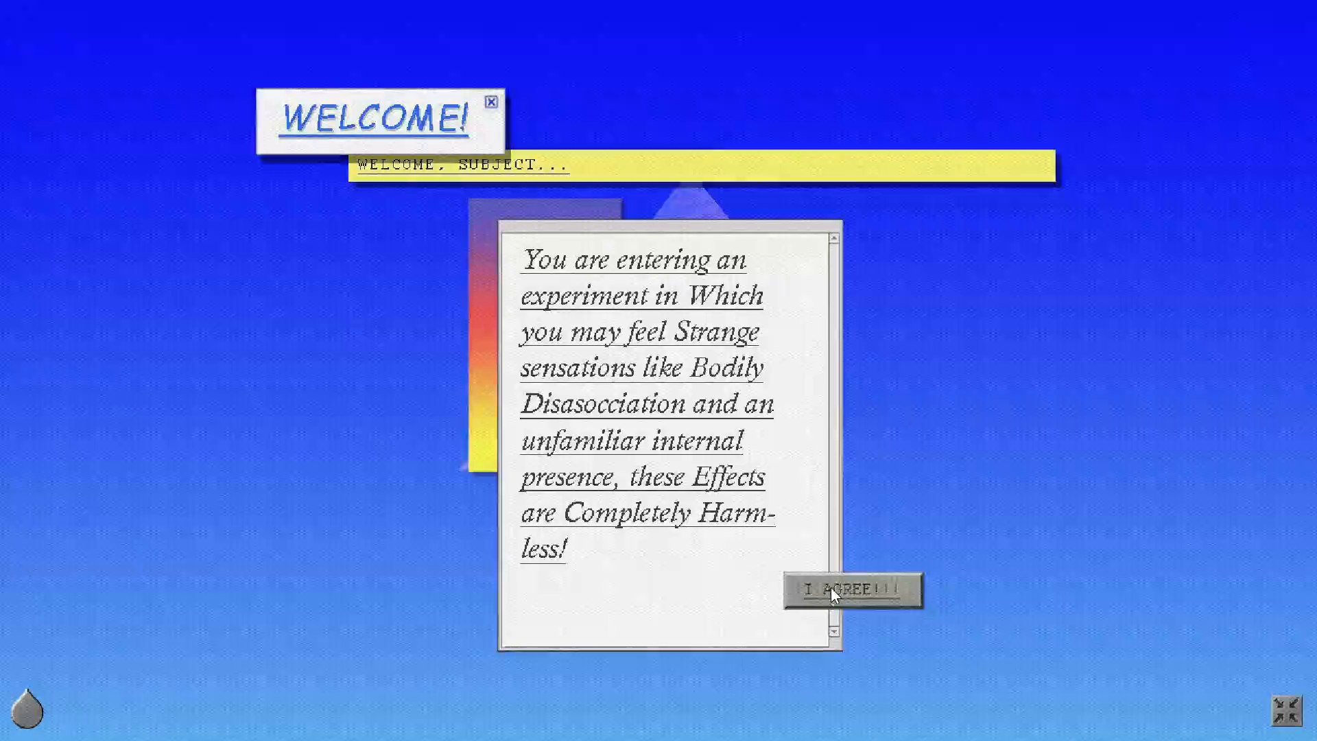
Step: Agree to the experiment's warning so the 'Happy New Body Day' cake scene appears
left_click(850, 585)
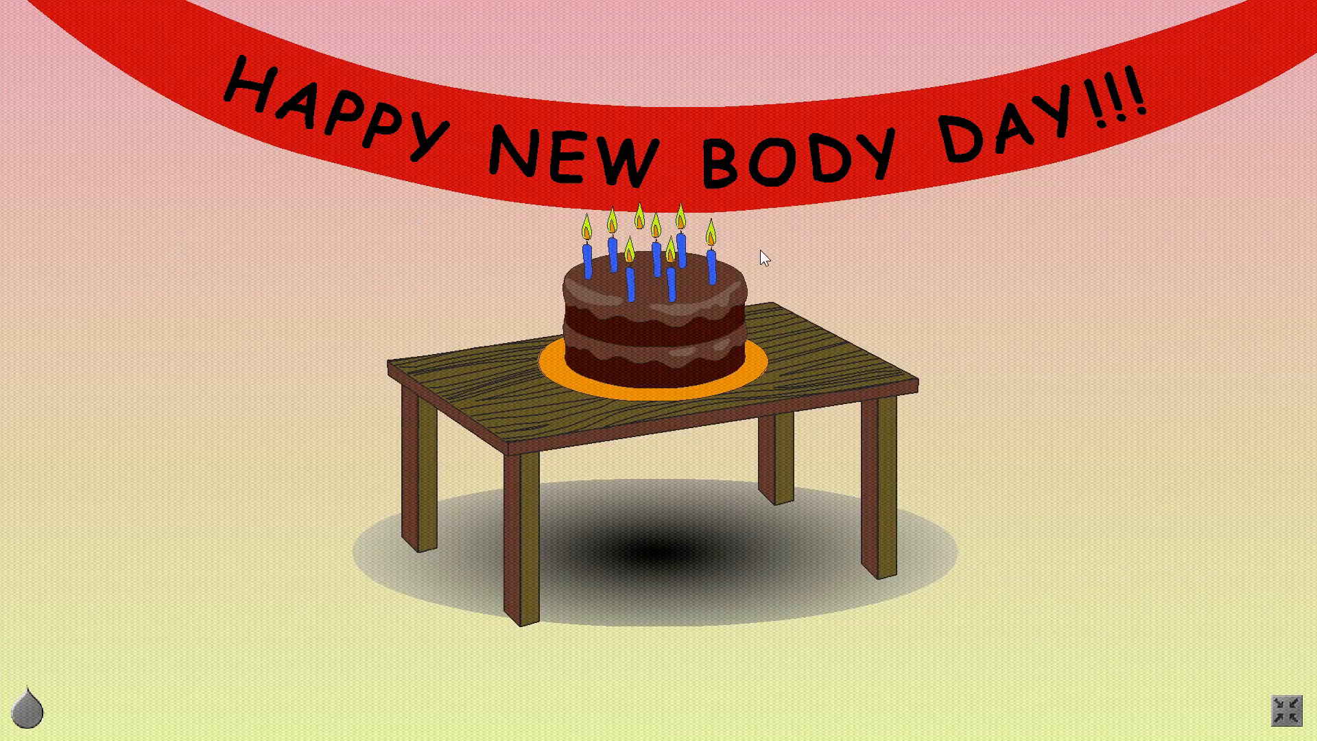
mouse_move(684, 197)
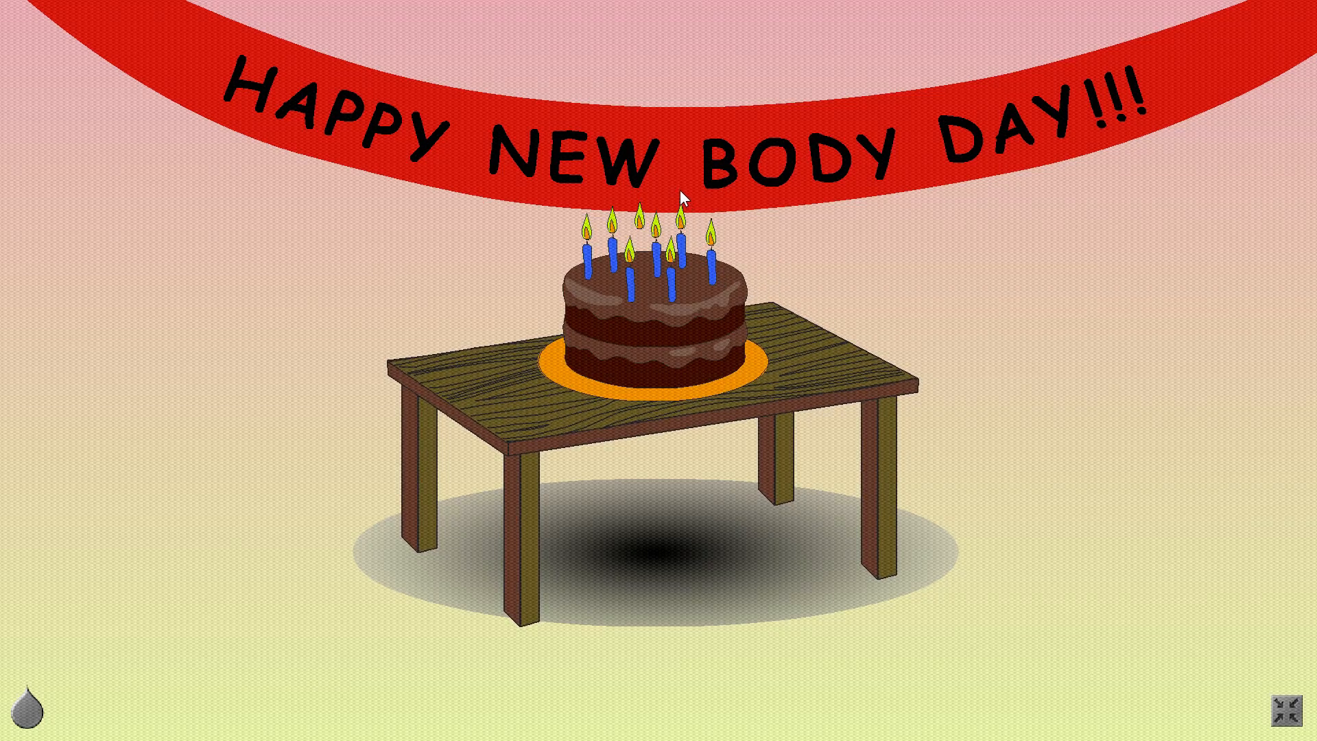